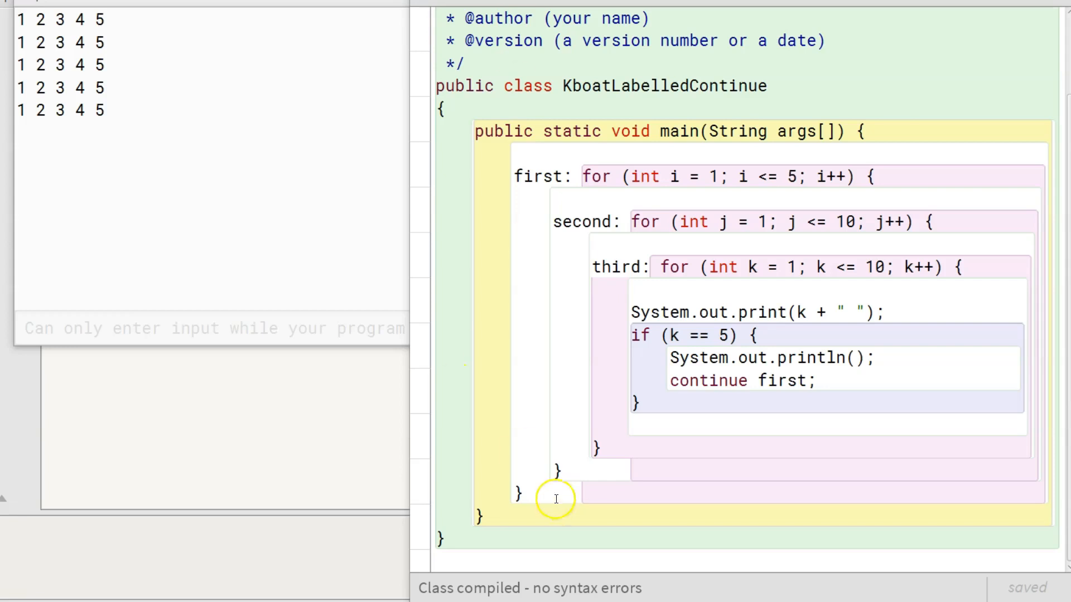
- Write a loop labelled kboat printing l from 1 to 6 after the nested loops
text(for (int)
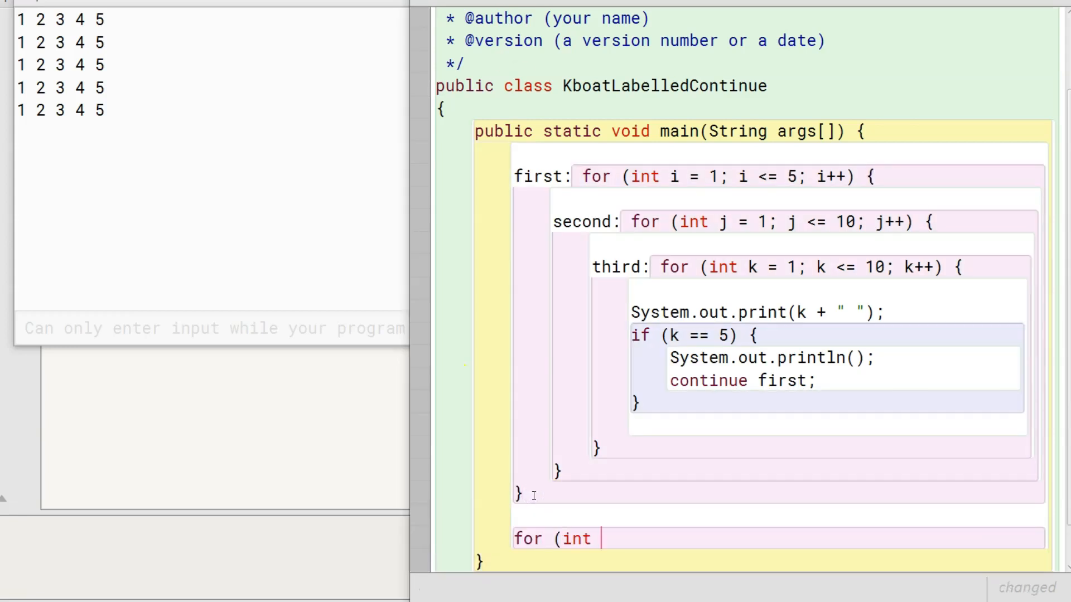
text(l = 1; l <= 6; l++) {)
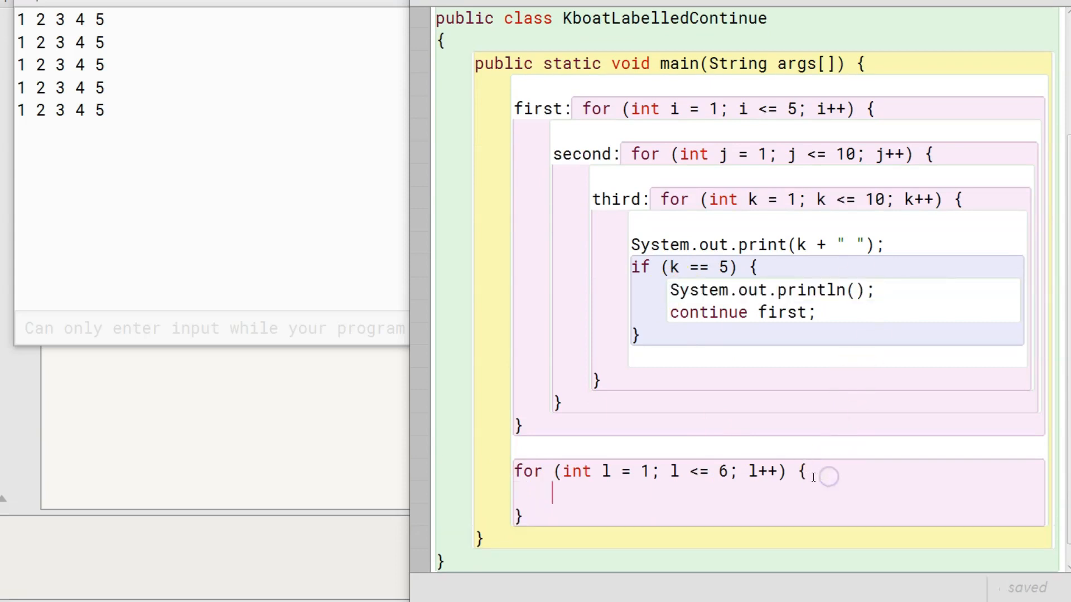
text(System.out.println(l);)
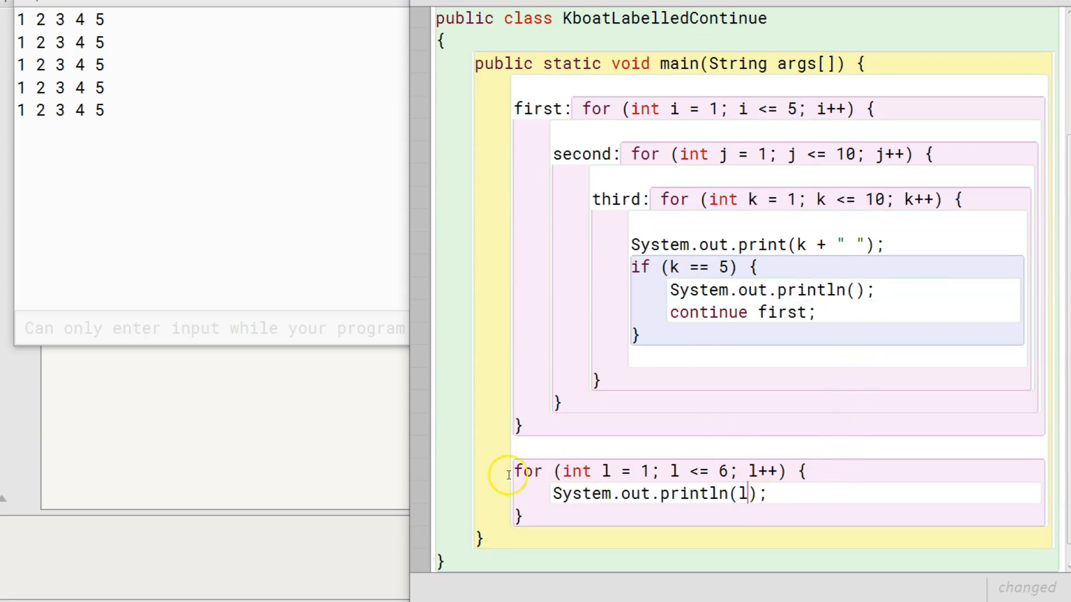
text(kboat:)
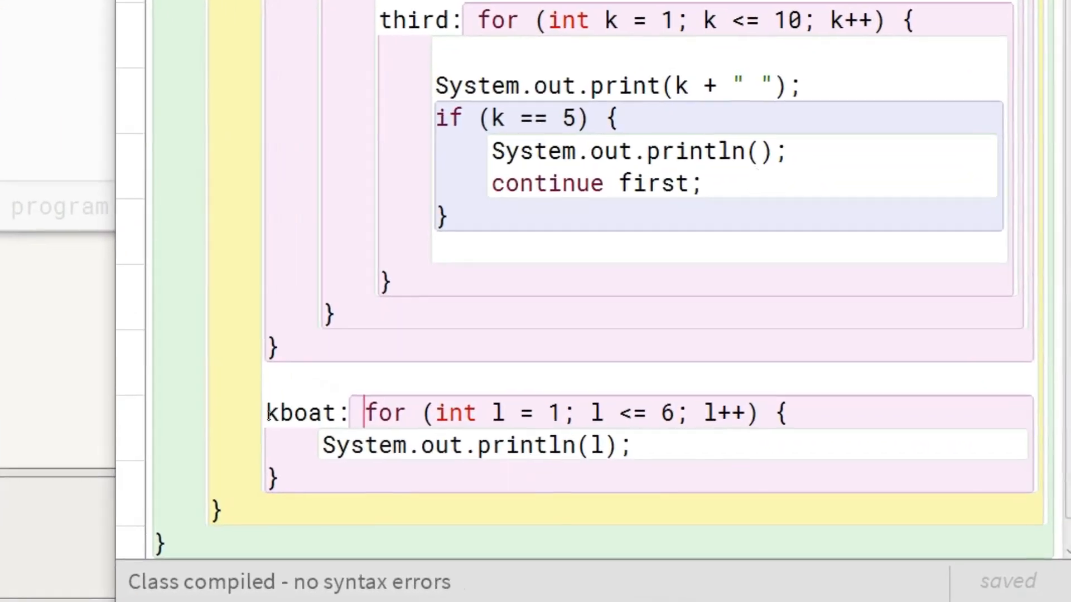
double_click(652, 182)
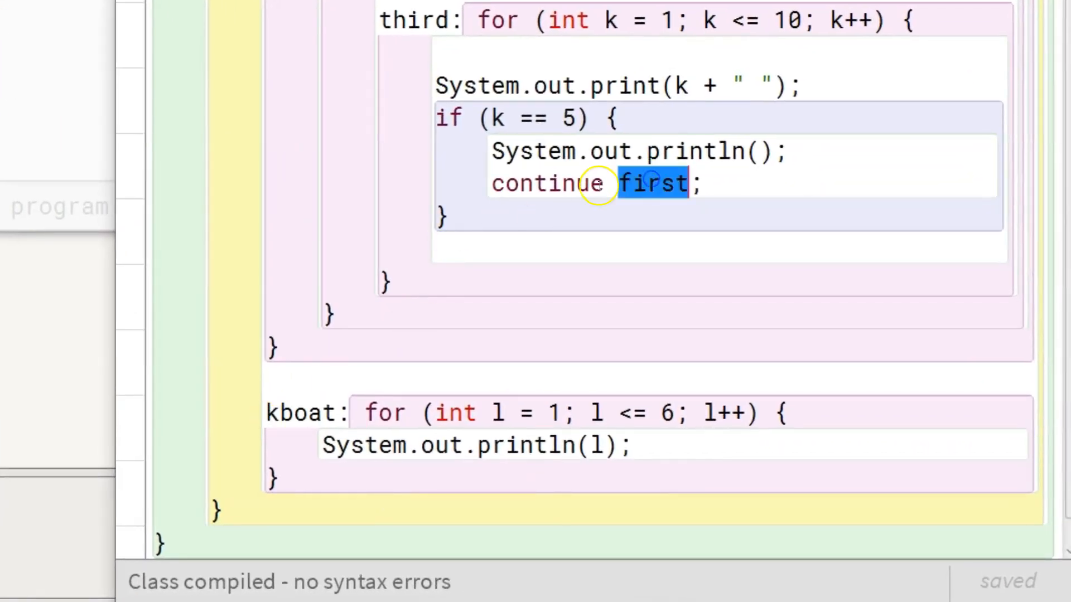
text(kboat)
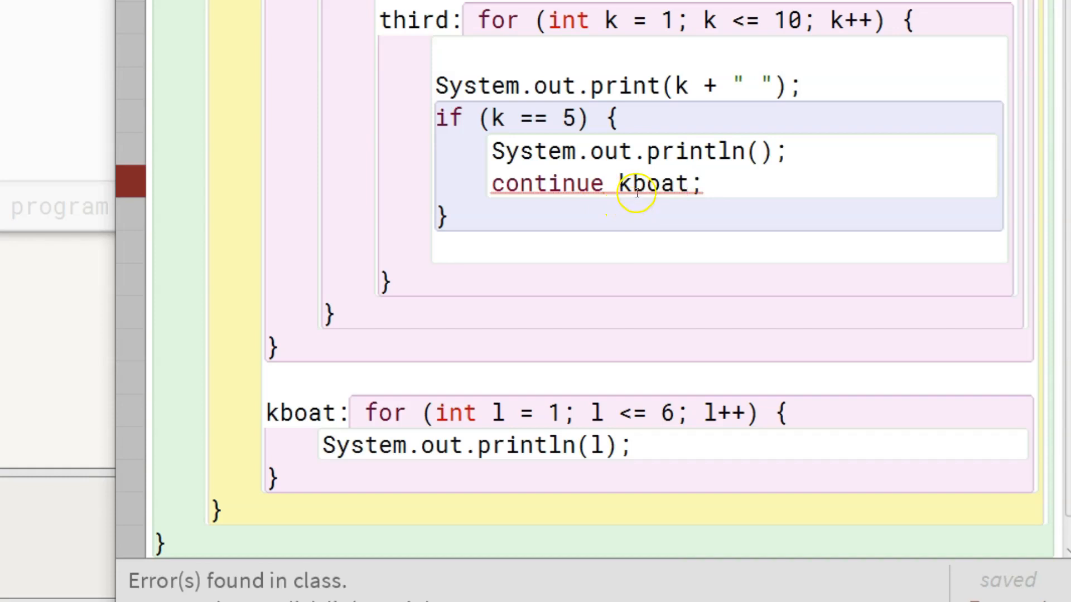
mouse_move(653, 183)
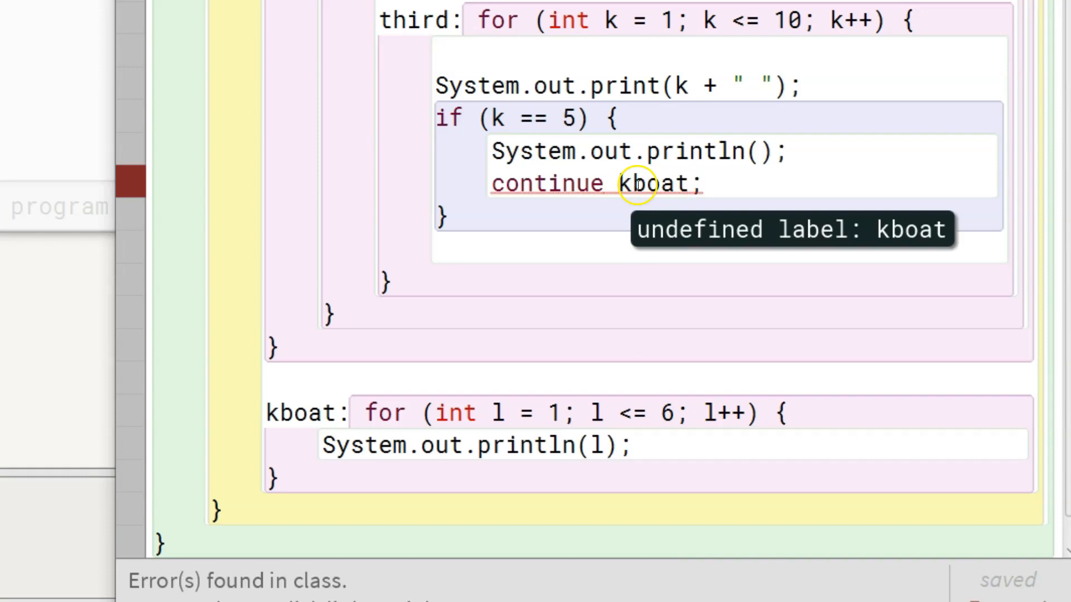
click(691, 183)
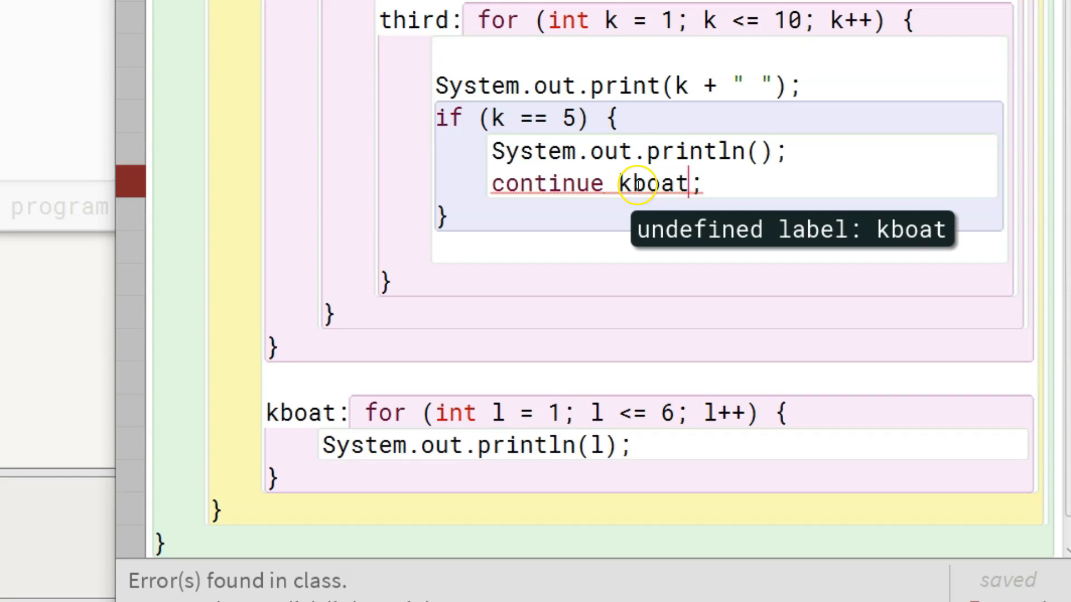
text(first)
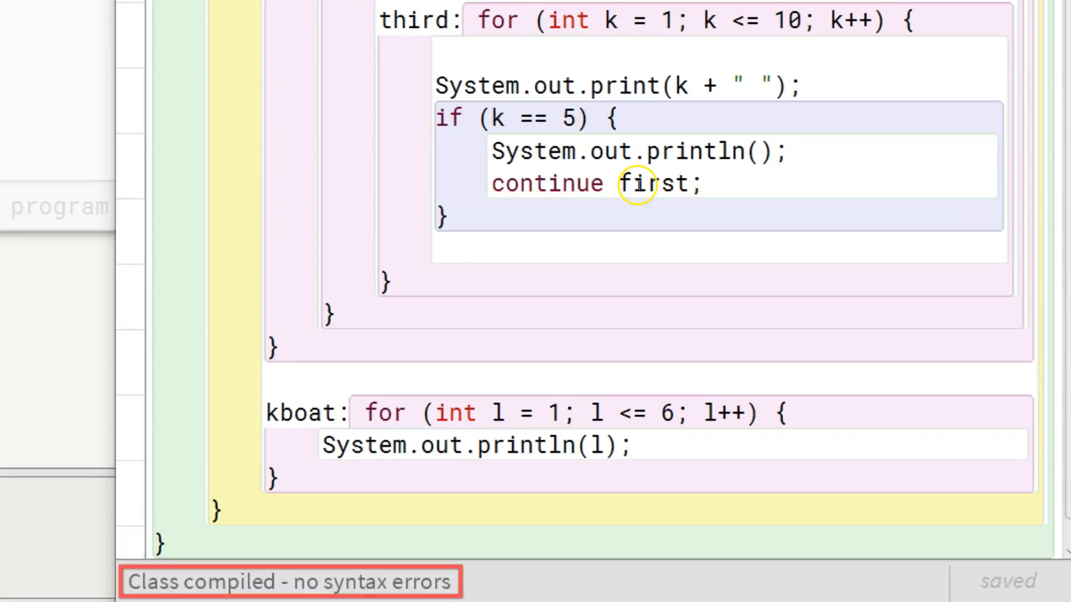